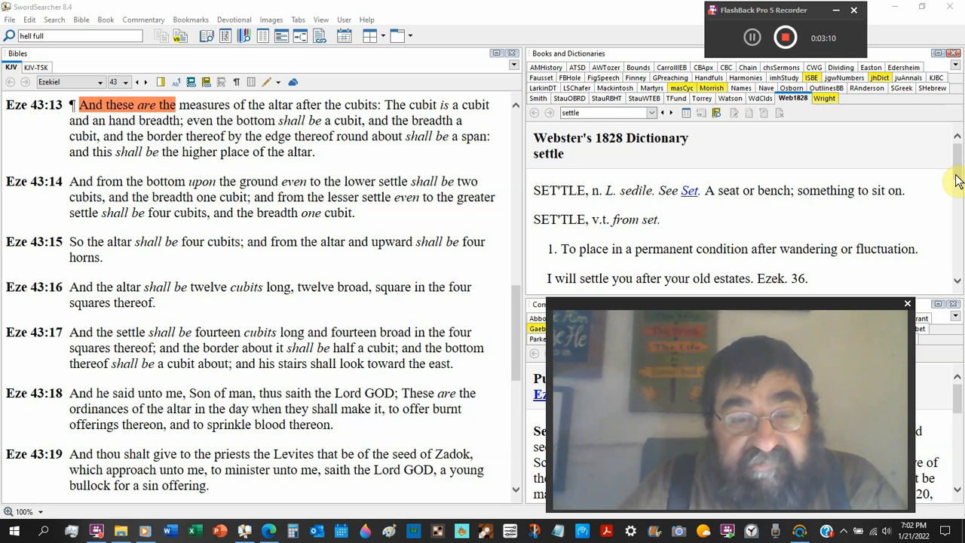
{"action": "mouse_move", "coordinate": [839, 225]}
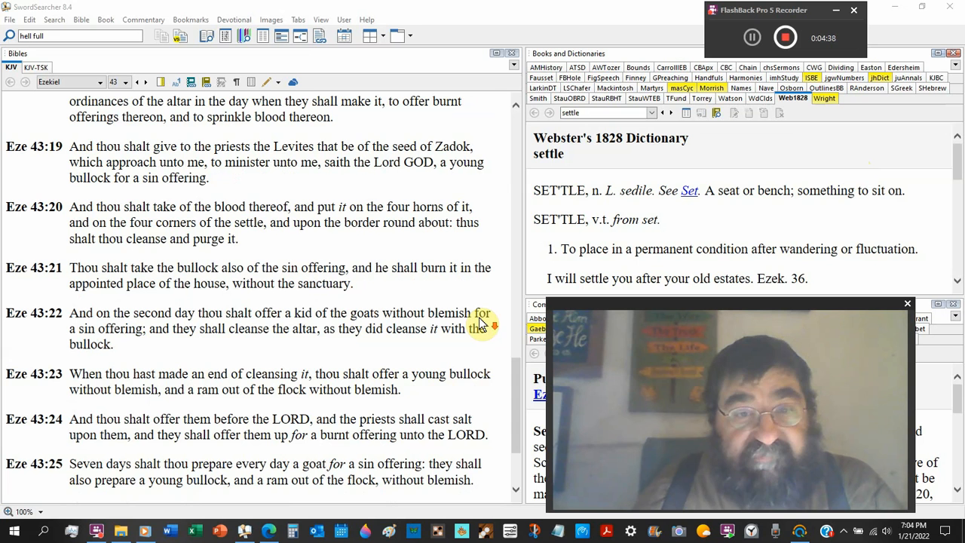
{"action": "mouse_move", "coordinate": [709, 241]}
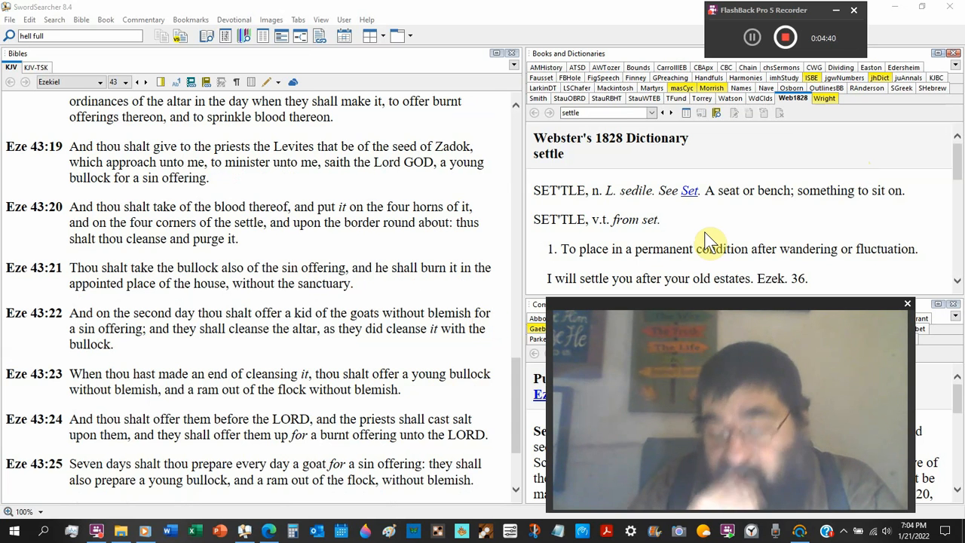